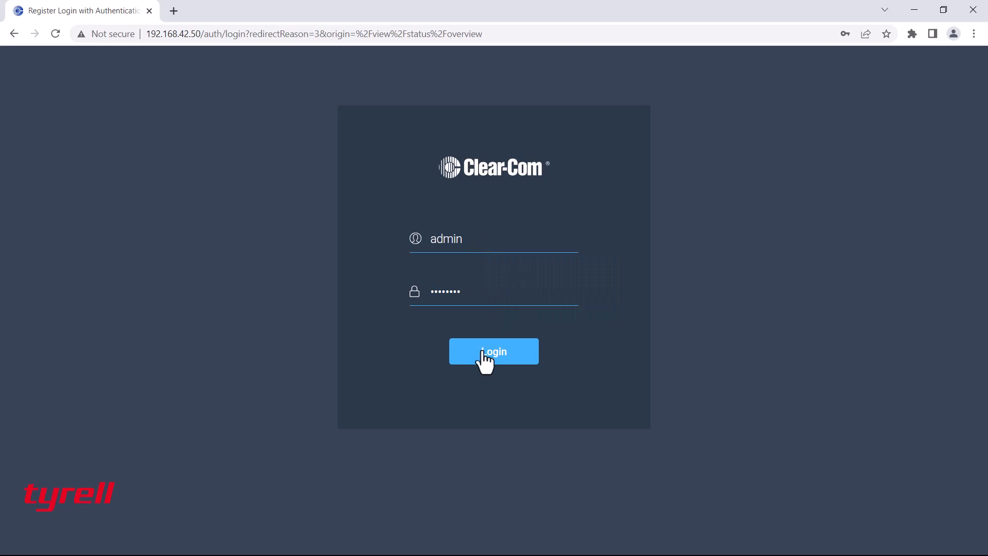
# Log in as admin, tour the Groups and Logic pages, and land on the Channels list showing Sound, Lights and All
pyautogui.click(493, 351)
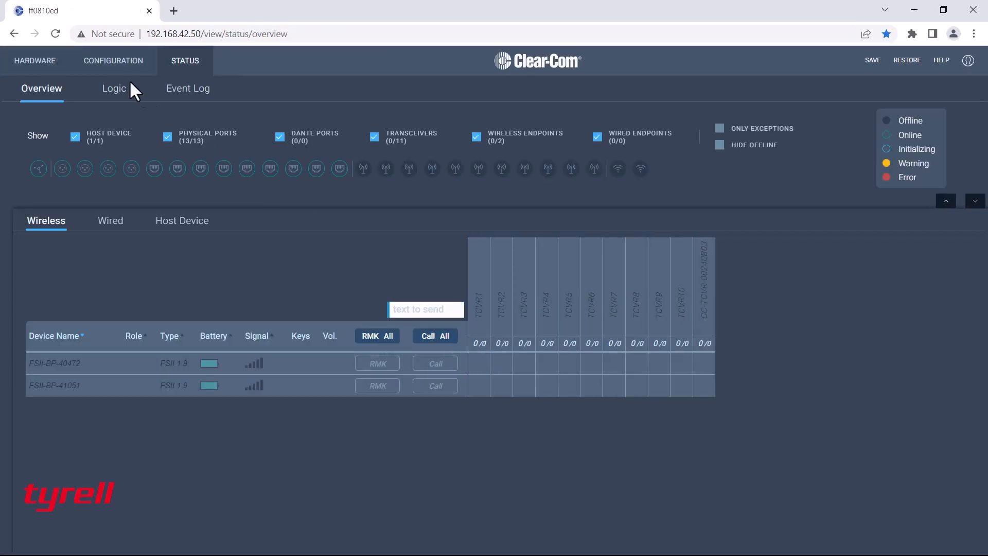
pyautogui.click(113, 60)
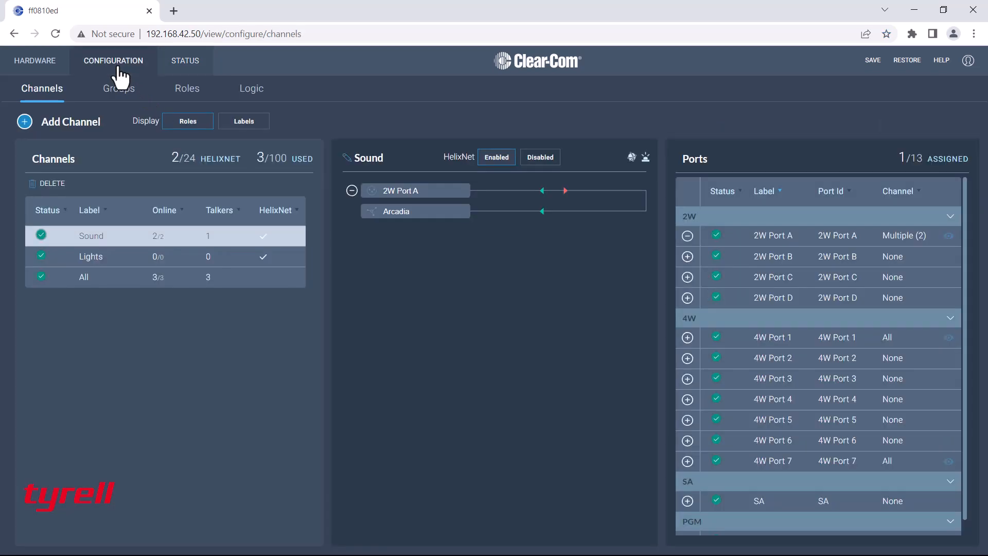
pyautogui.click(117, 88)
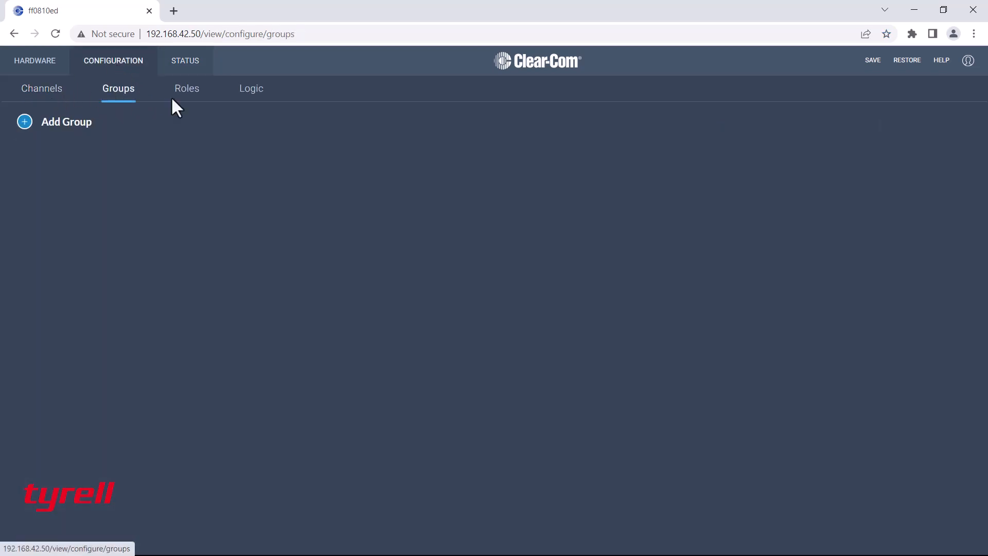
pyautogui.click(251, 88)
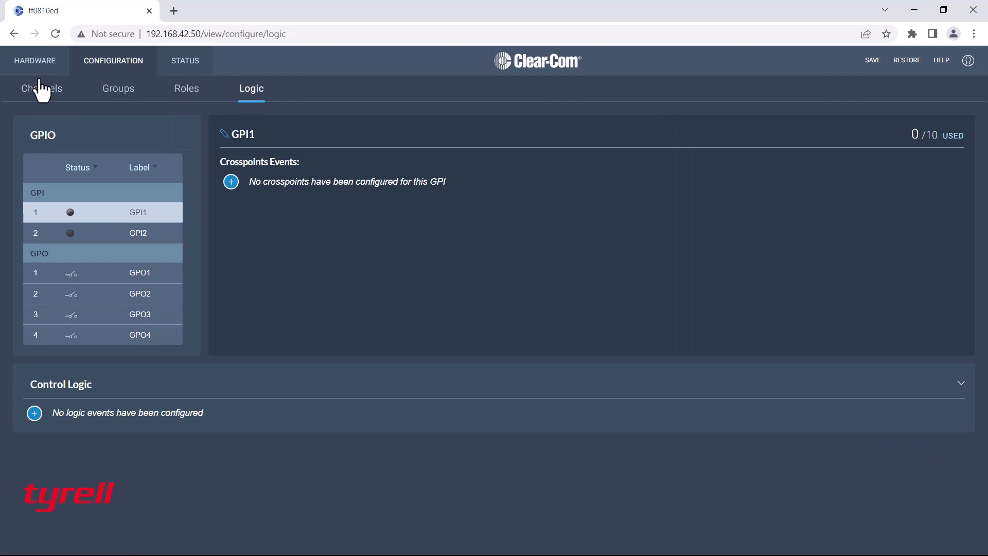
pyautogui.click(42, 89)
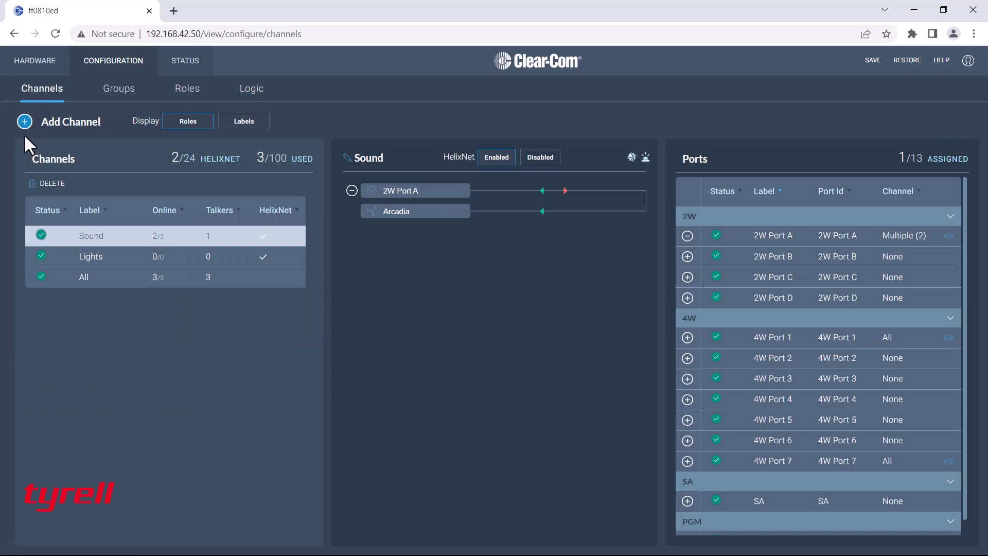
pyautogui.moveTo(24, 121)
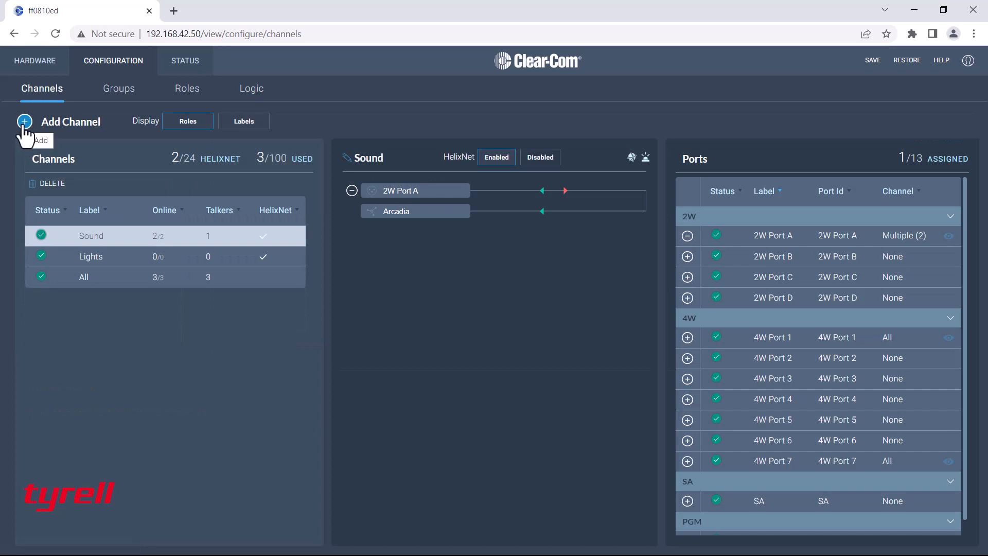
# Add a new channel and rename it 'Stage'
pyautogui.click(25, 122)
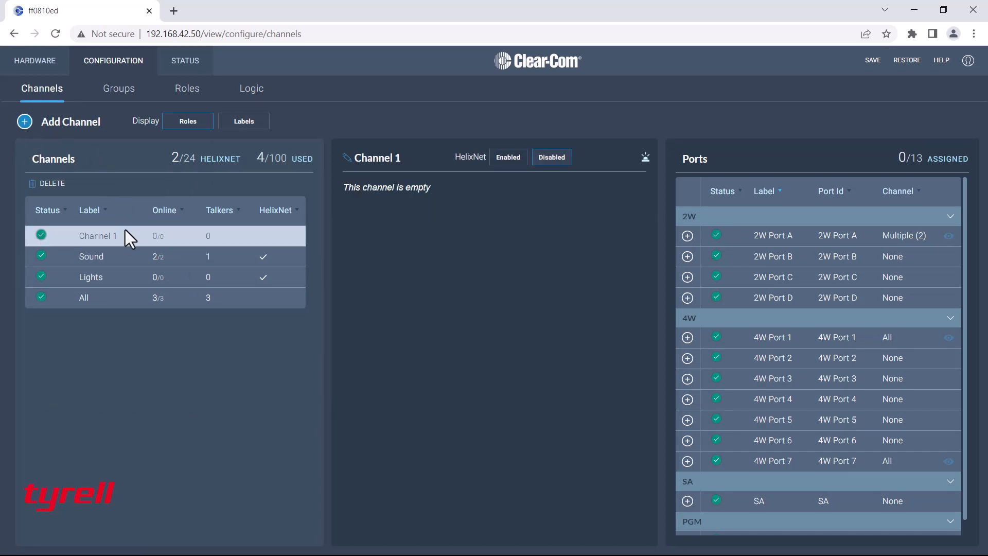
pyautogui.moveTo(365, 224)
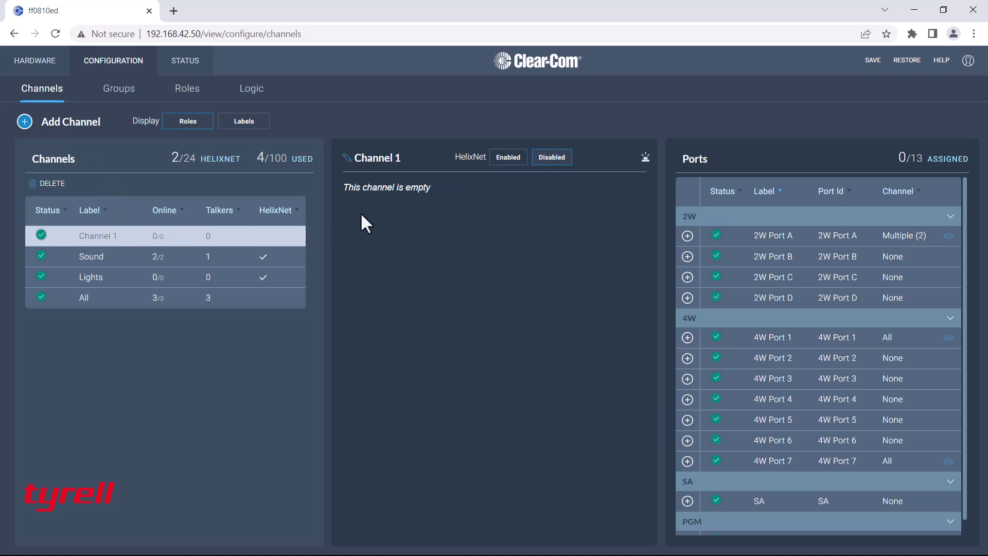
pyautogui.click(377, 157)
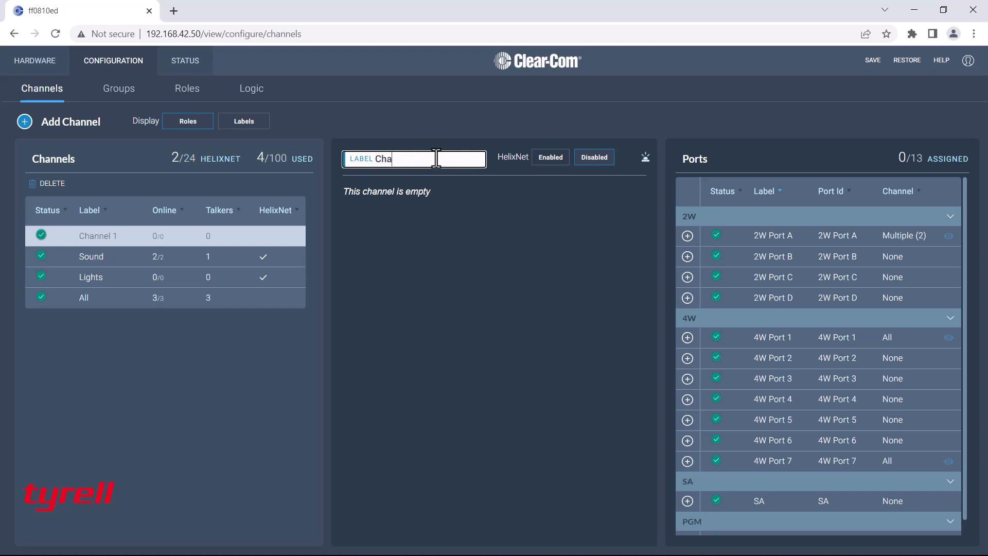
pyautogui.write('Stage')
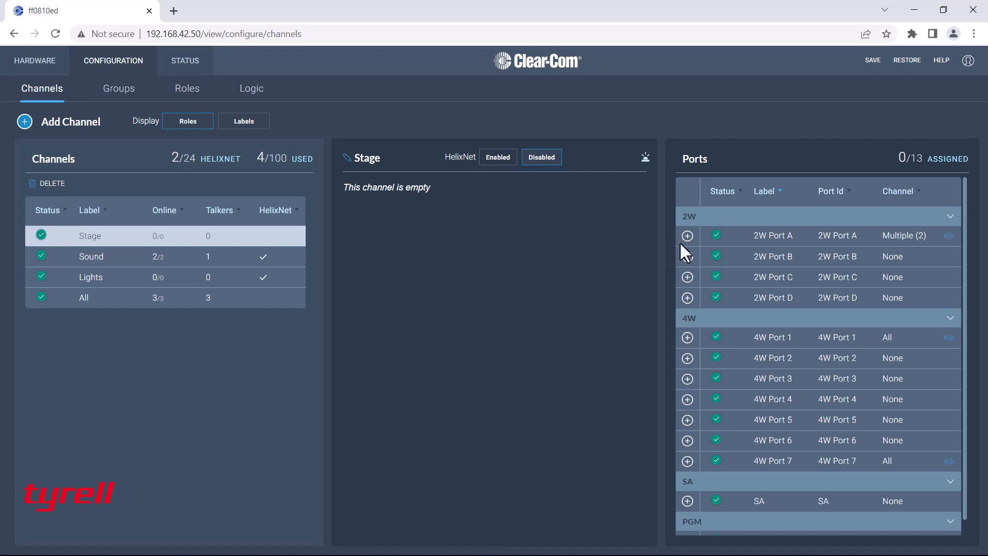
pyautogui.moveTo(686, 249)
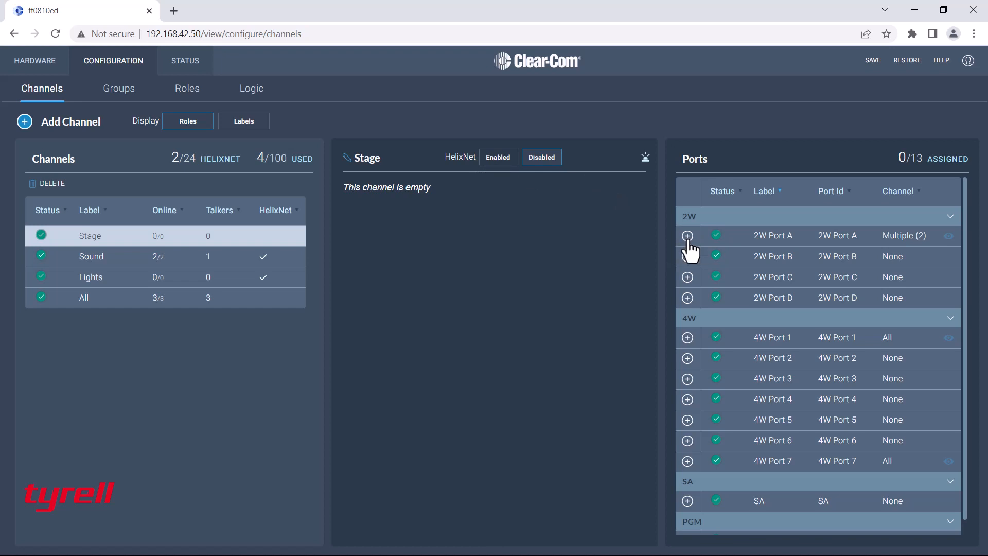
# Try 2W Port A and 4W Port 1 on Stage, remove them leaving it empty, and go to the Roles page
pyautogui.click(686, 235)
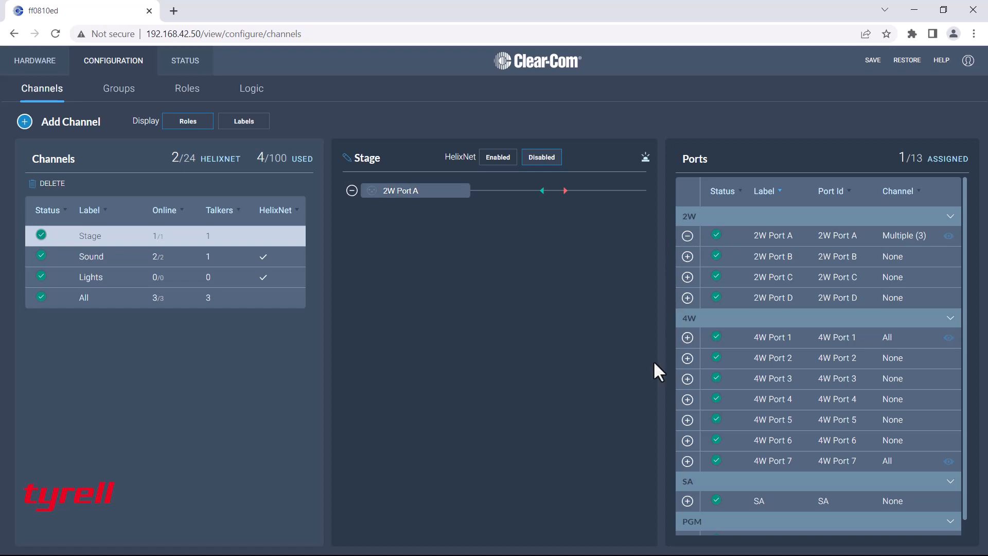
pyautogui.click(686, 338)
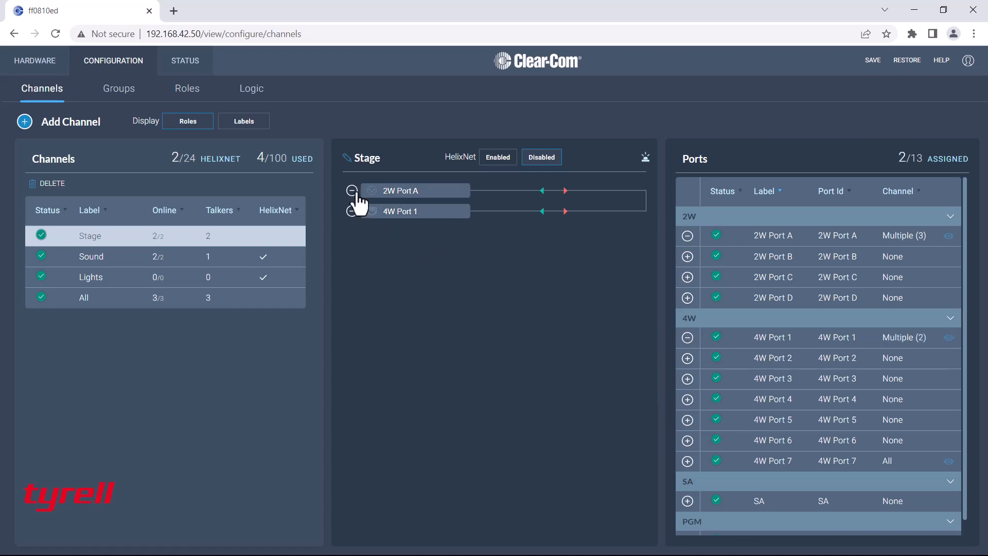
pyautogui.click(352, 190)
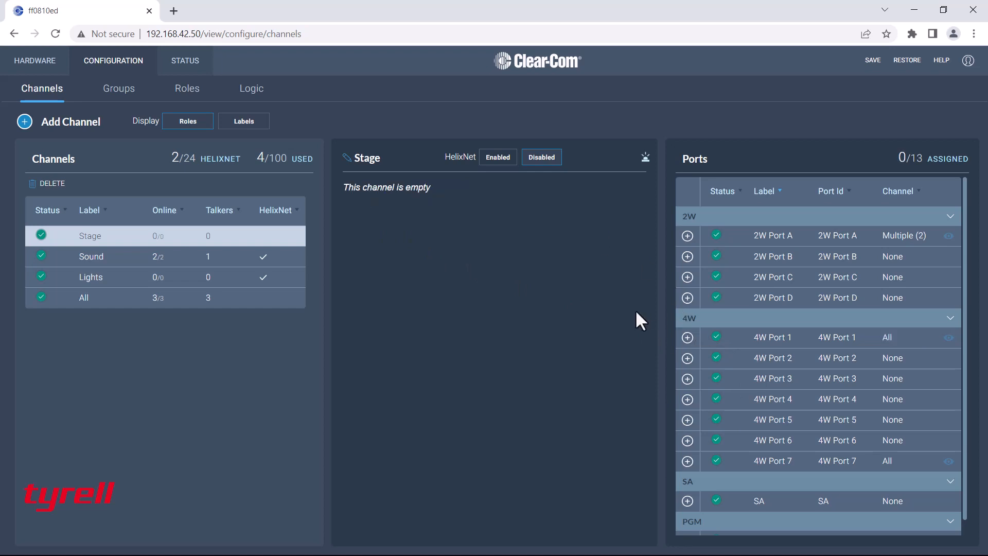
pyautogui.moveTo(117, 252)
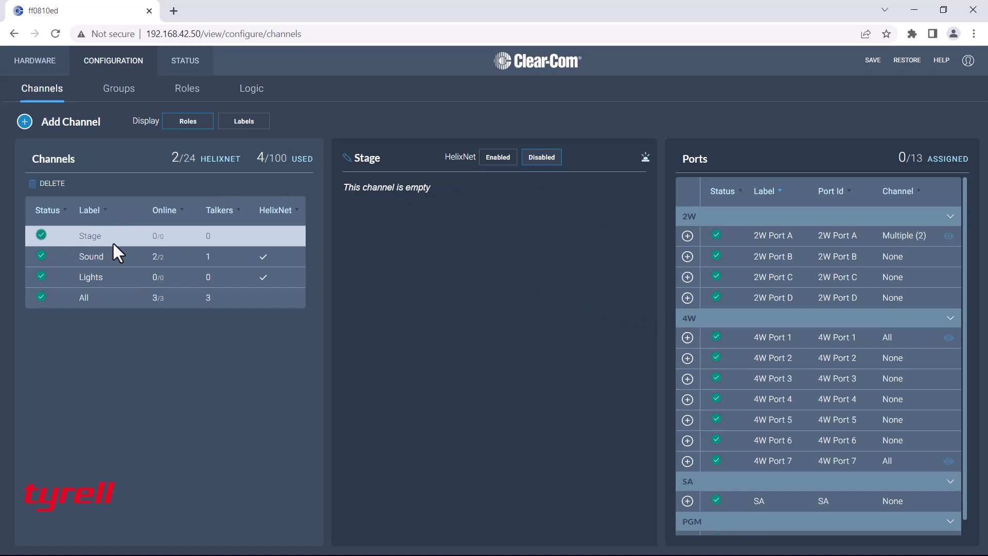
pyautogui.moveTo(170, 187)
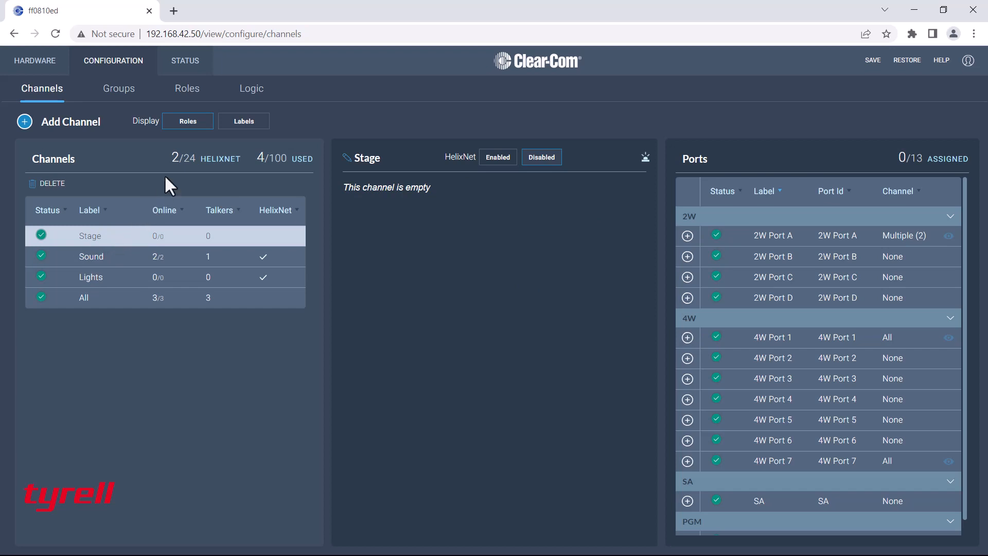
pyautogui.click(187, 88)
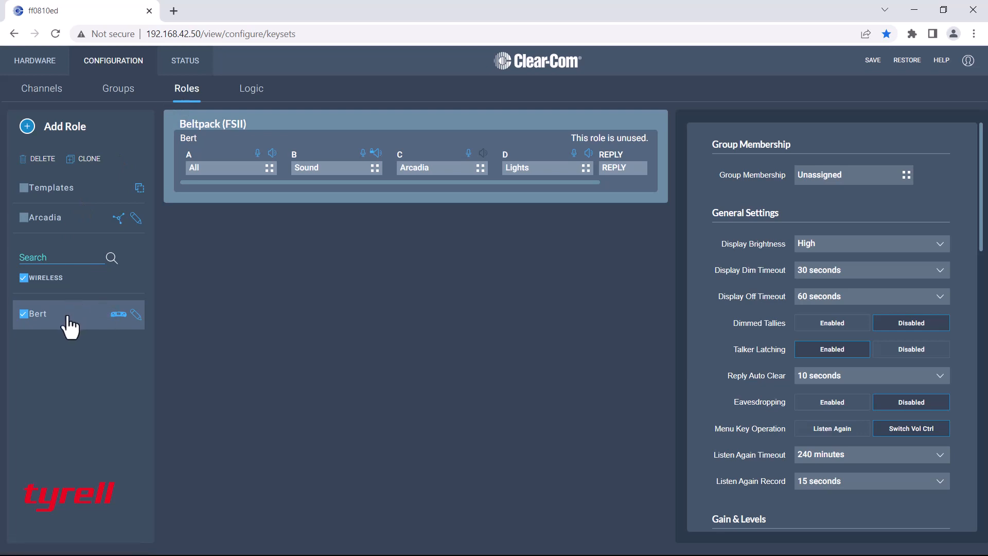
pyautogui.moveTo(30, 133)
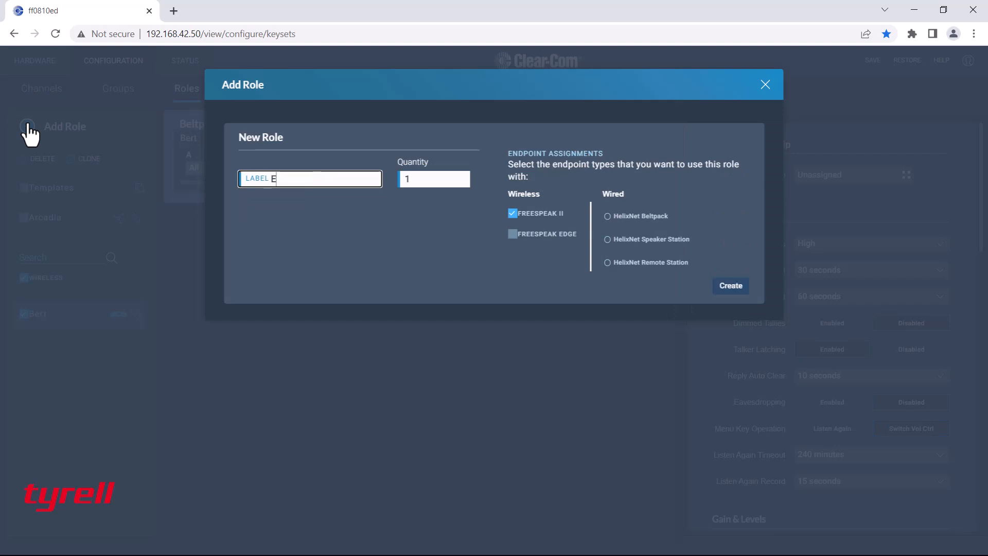
# Create a new FreeSpeak II role labelled 'Ernie'
pyautogui.write('Ernie')
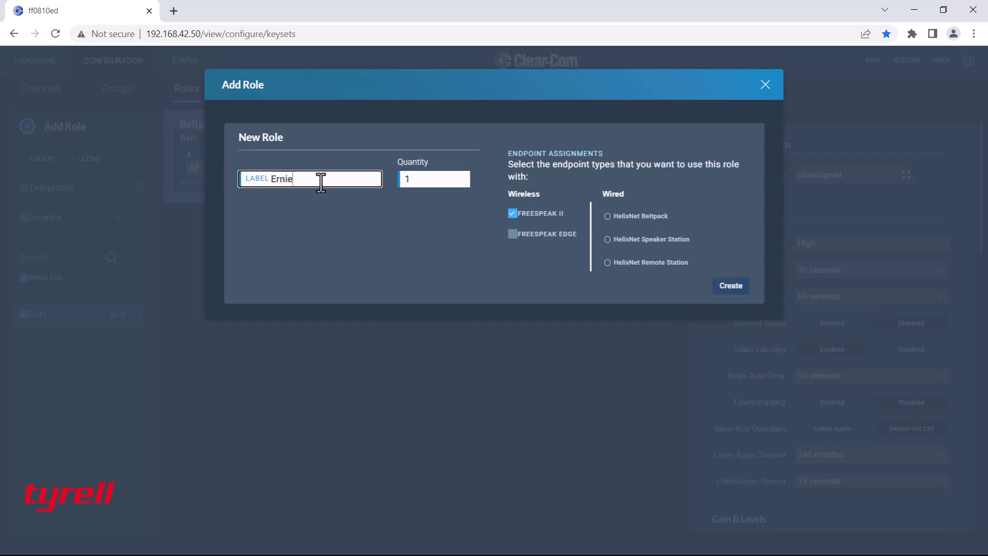
pyautogui.moveTo(507, 280)
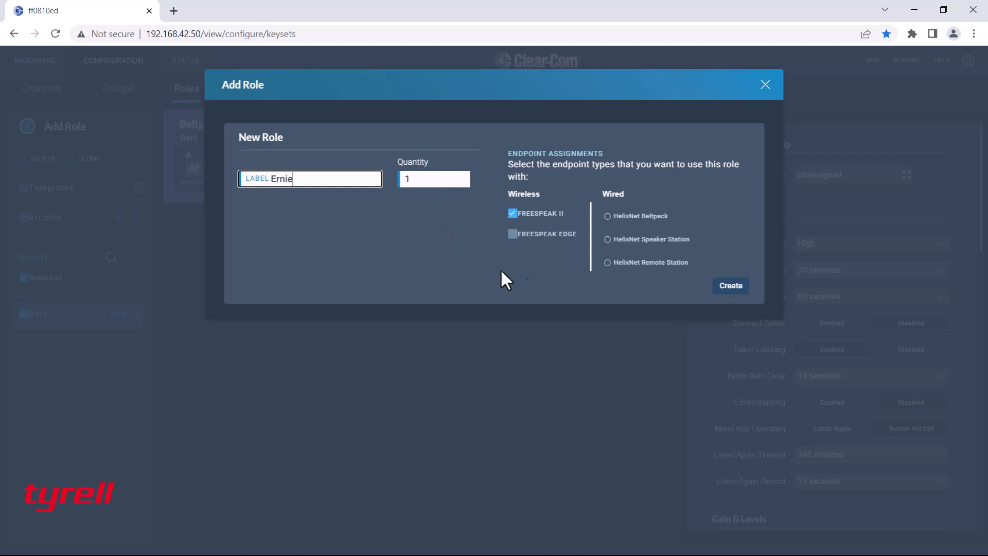
pyautogui.moveTo(579, 270)
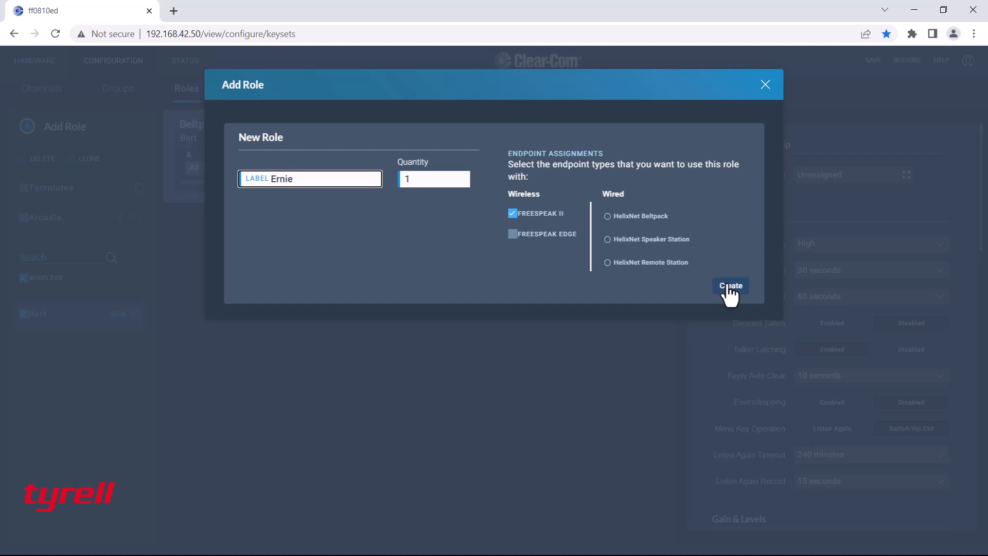
pyautogui.click(730, 285)
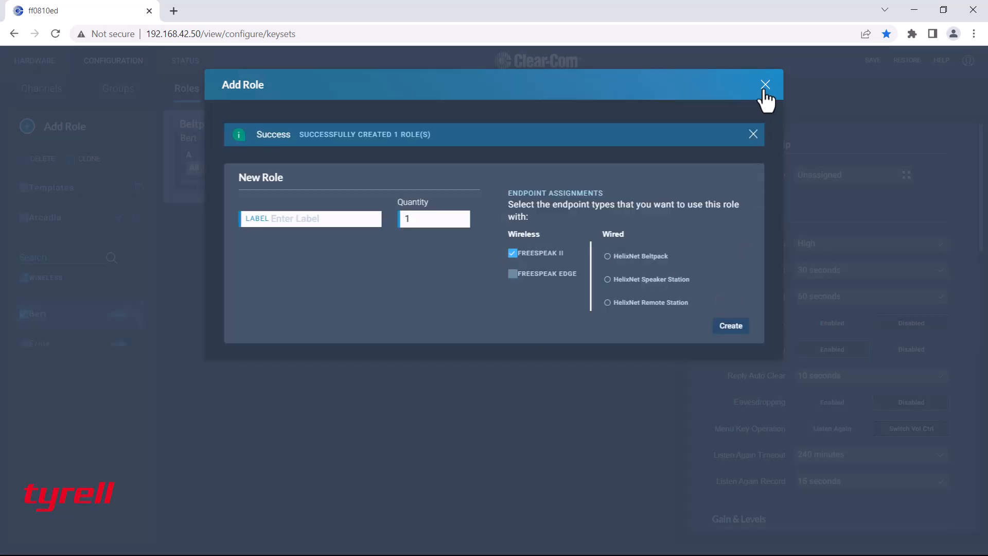
pyautogui.click(764, 84)
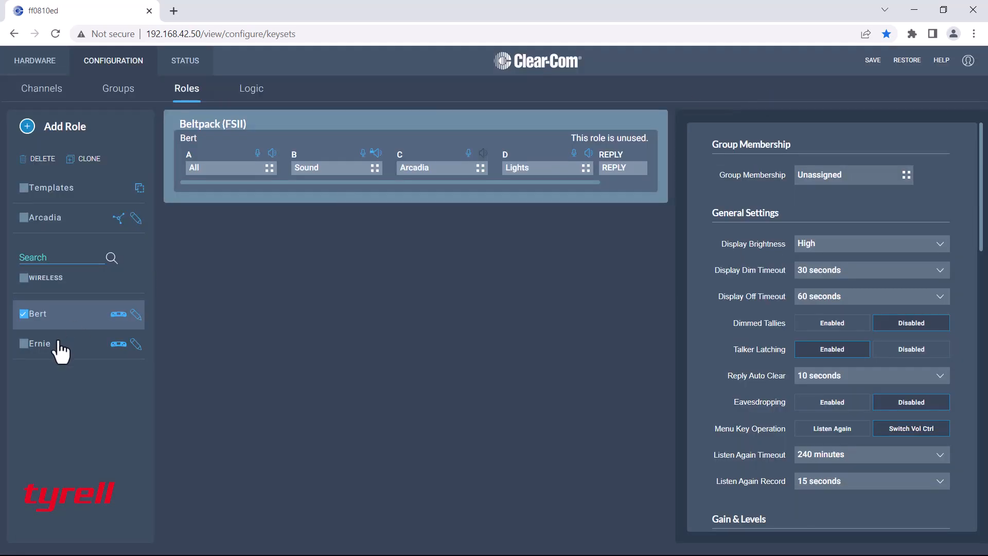
# Assign Ernie's key A to the Stage channel as Talk & Listen
pyautogui.click(38, 343)
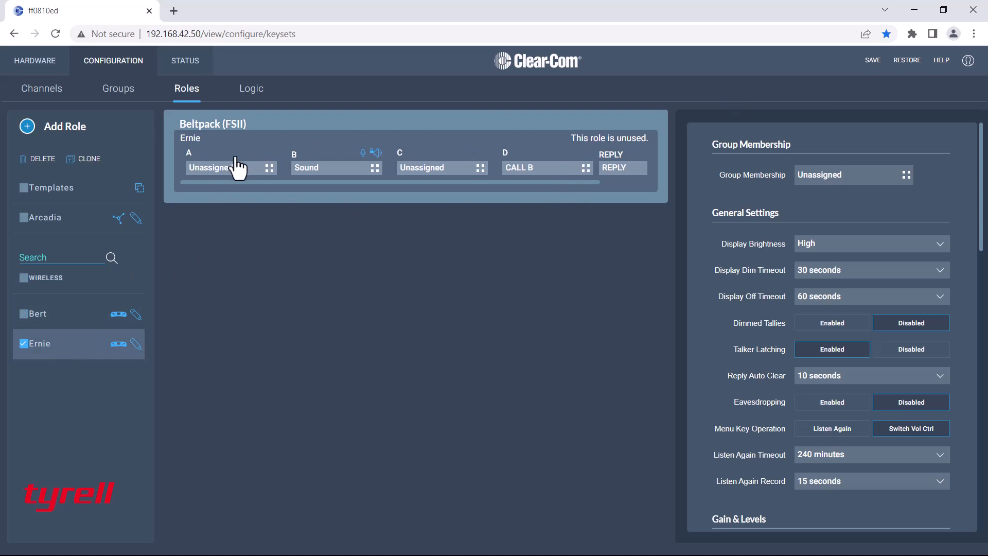
pyautogui.moveTo(267, 200)
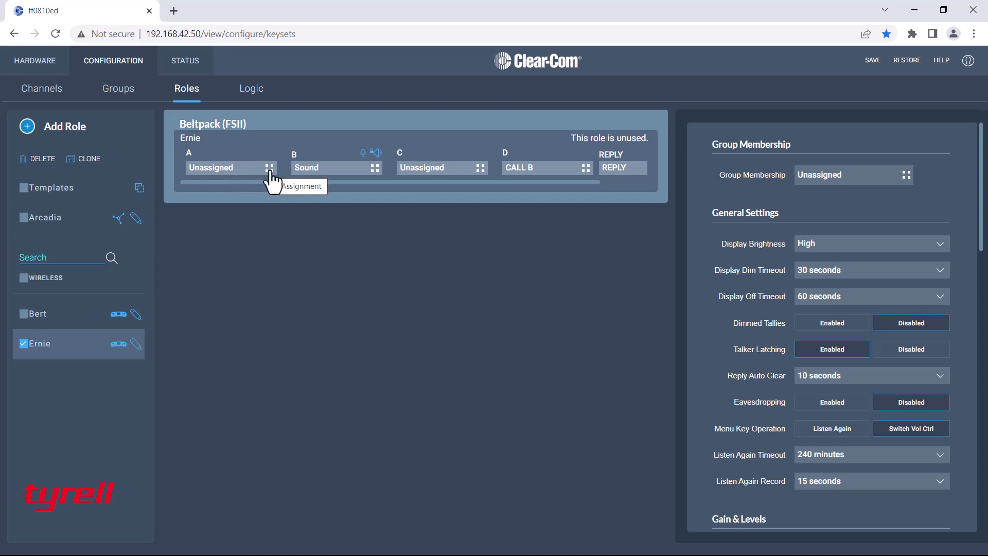
pyautogui.click(226, 167)
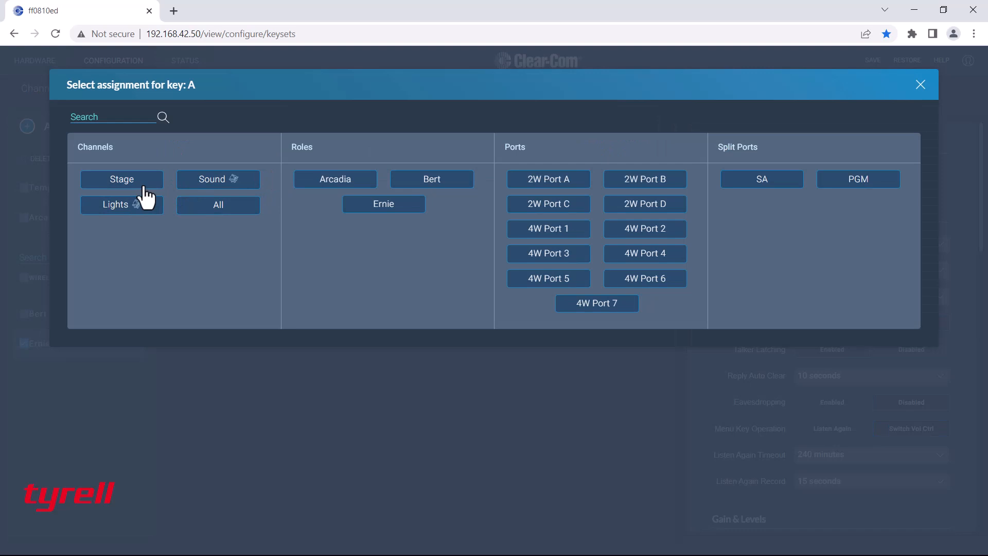
pyautogui.click(121, 179)
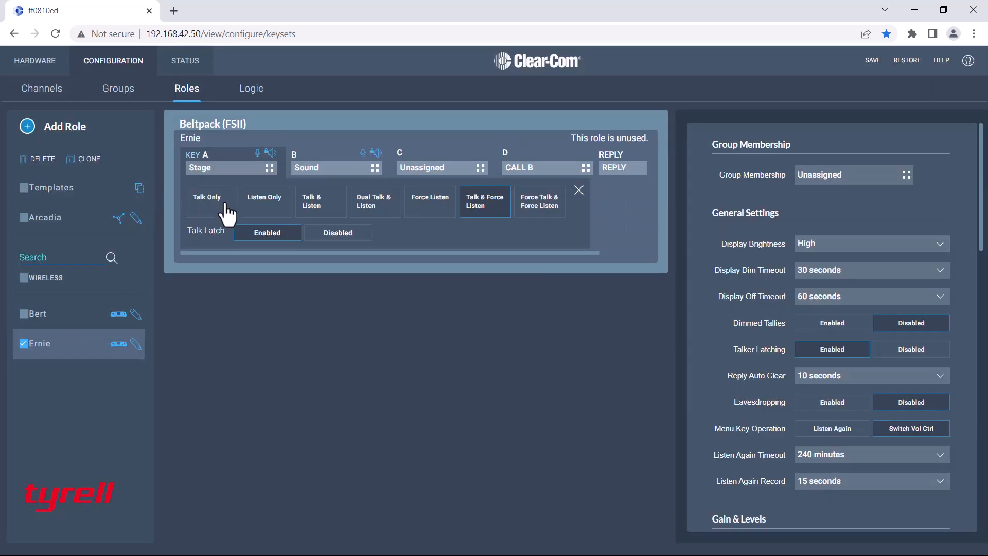
pyautogui.moveTo(322, 218)
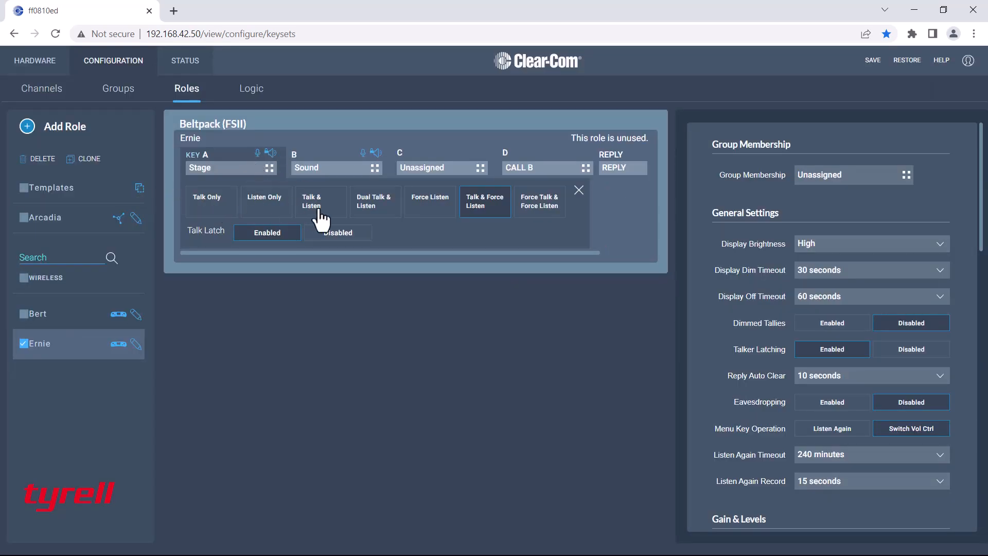
pyautogui.click(320, 201)
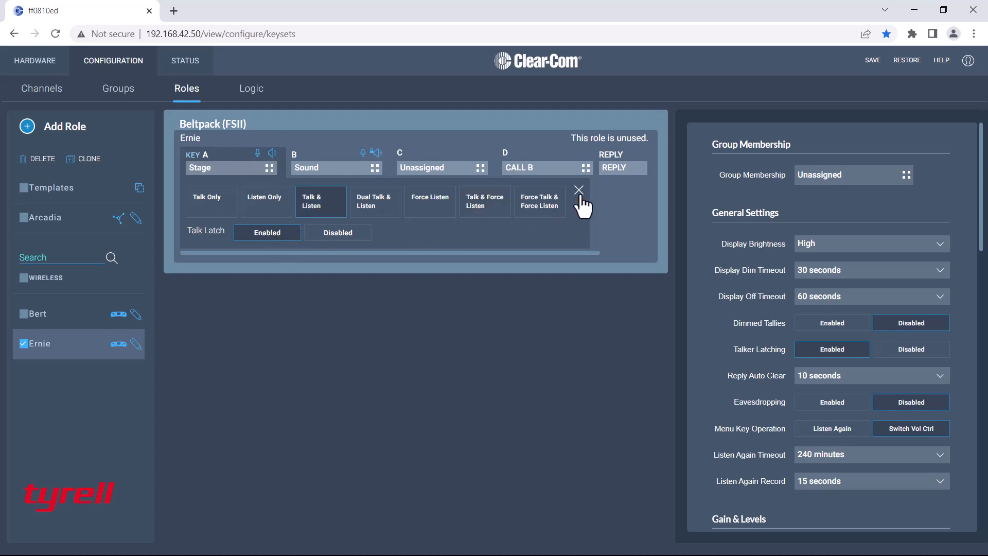
pyautogui.click(577, 190)
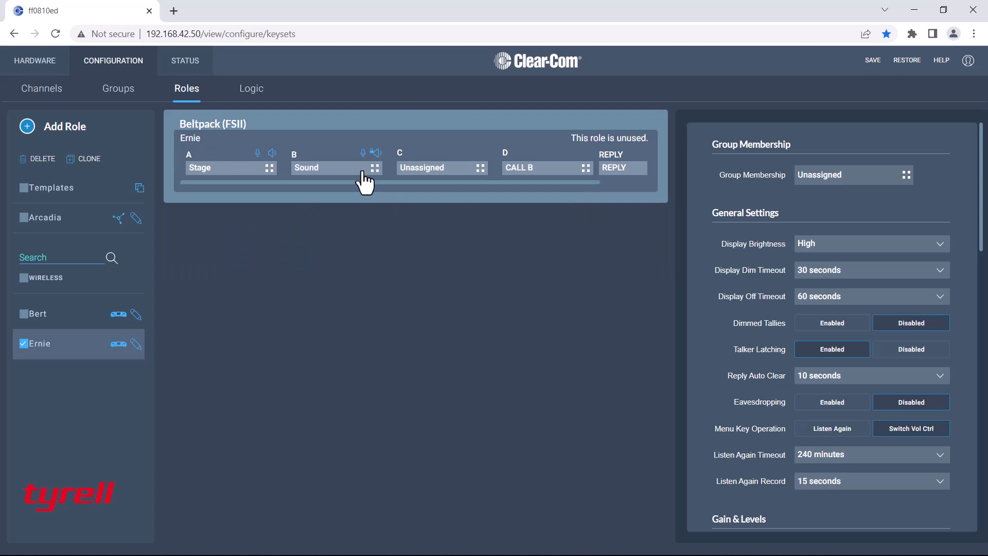
# Assign Ernie's key C to Bert as Talk & Listen and key D to All as Listen Only
pyautogui.click(441, 168)
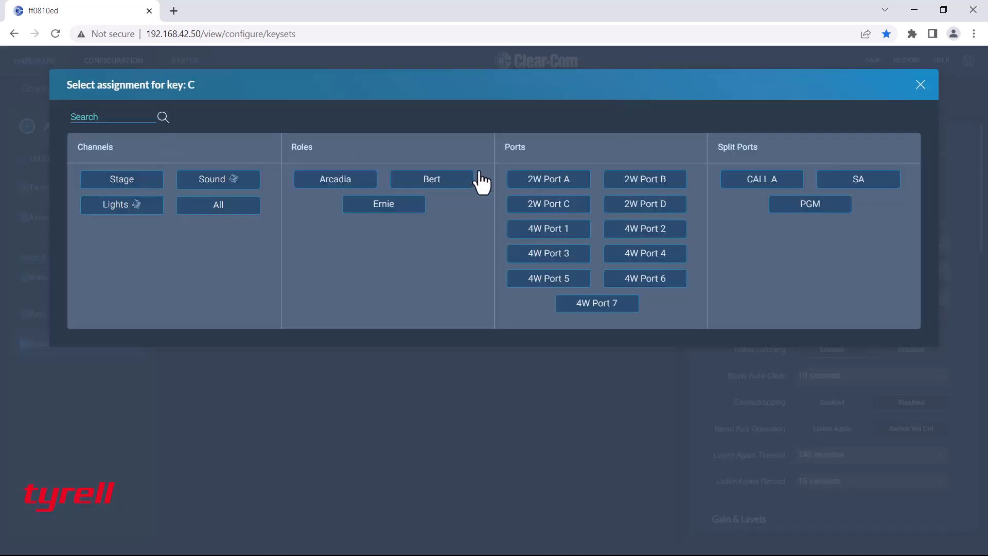
pyautogui.moveTo(467, 172)
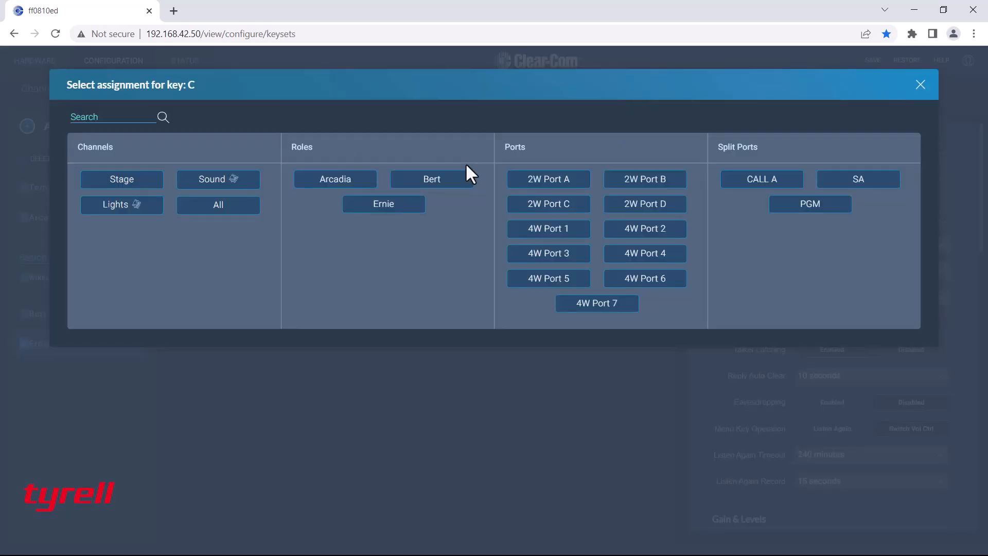
pyautogui.click(432, 179)
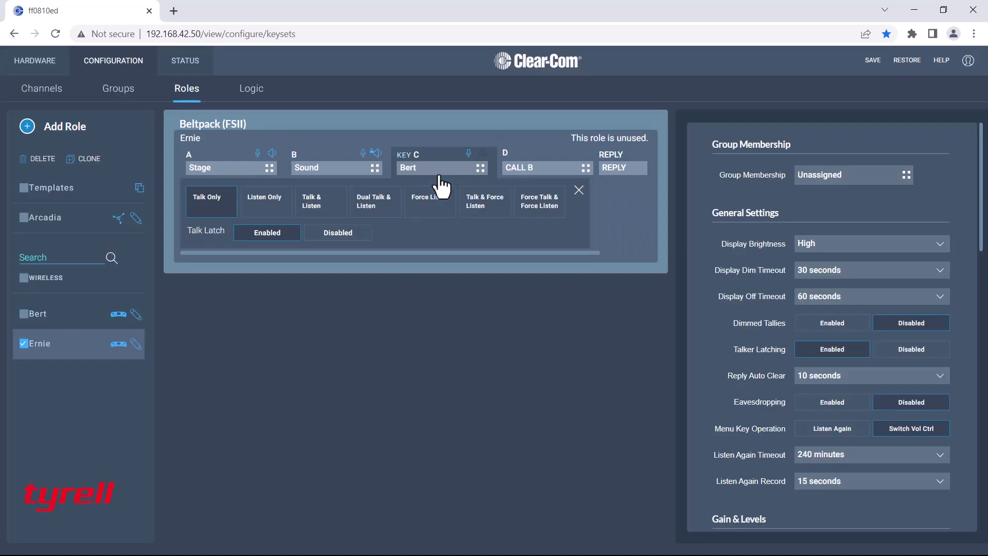
pyautogui.click(320, 201)
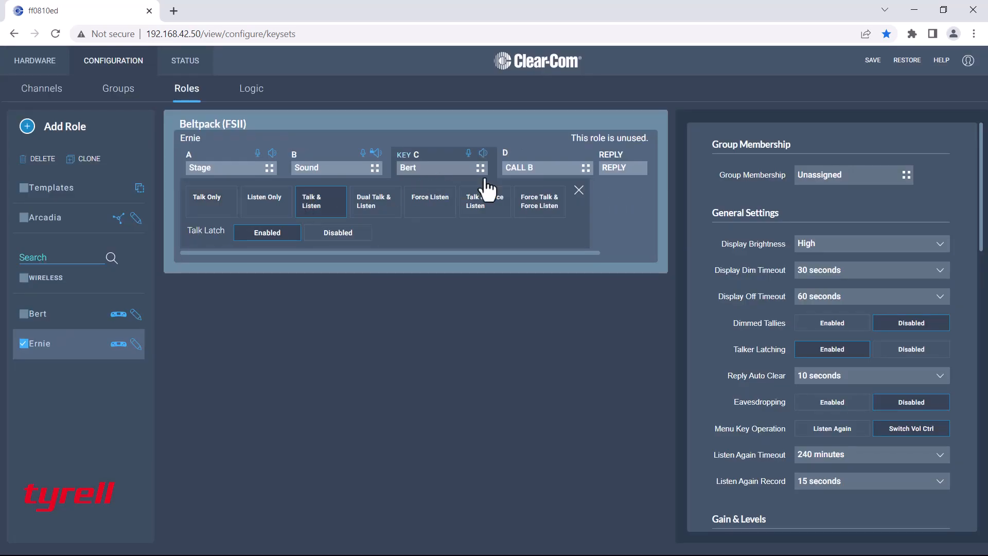
pyautogui.click(577, 190)
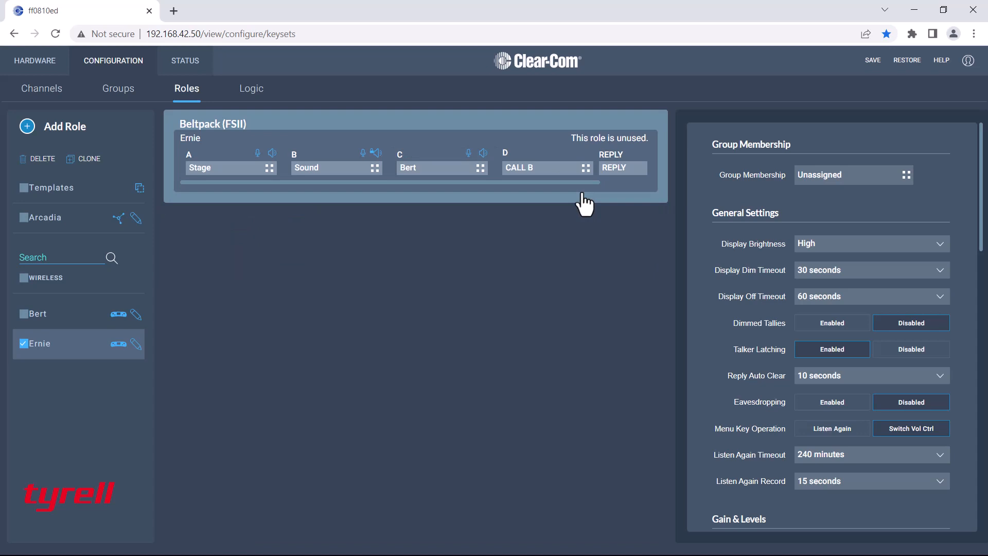
pyautogui.click(546, 167)
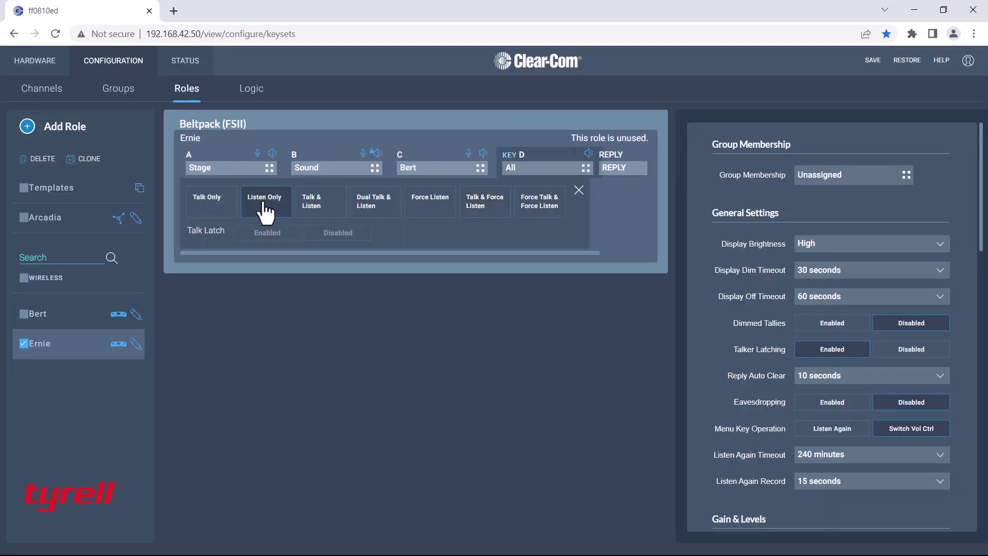
pyautogui.click(577, 190)
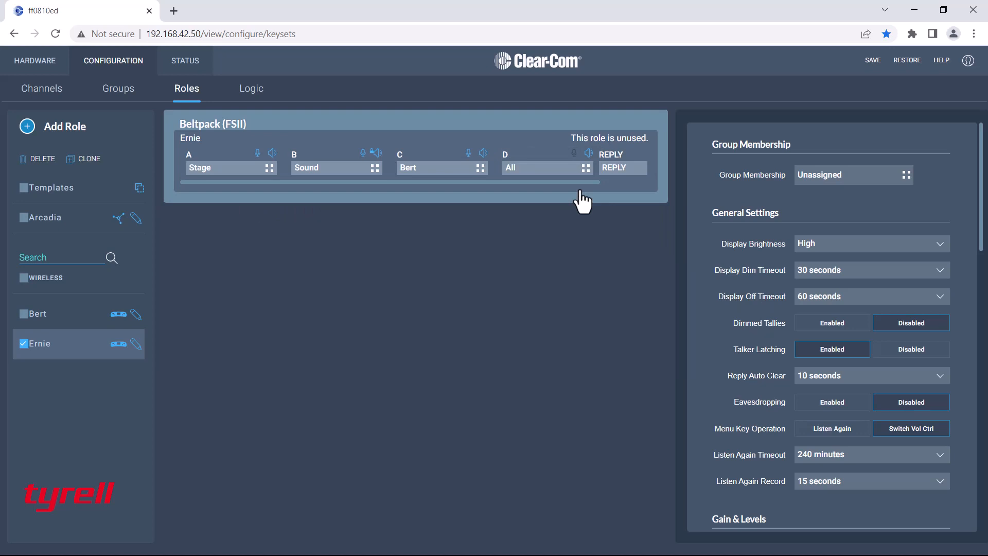
pyautogui.moveTo(63, 227)
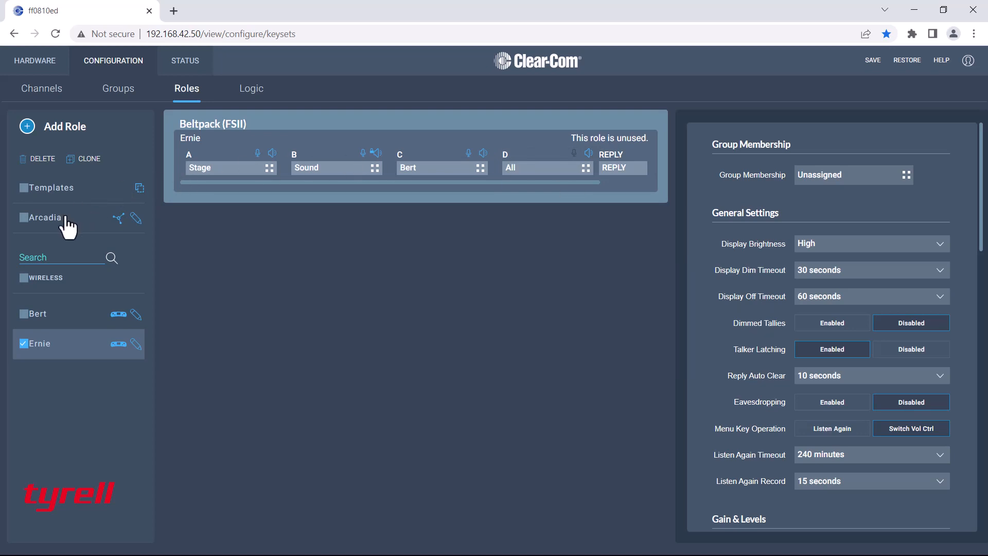
# Assign the Arcadia station's key #3 to Ernie with Talk & Listen
pyautogui.click(23, 217)
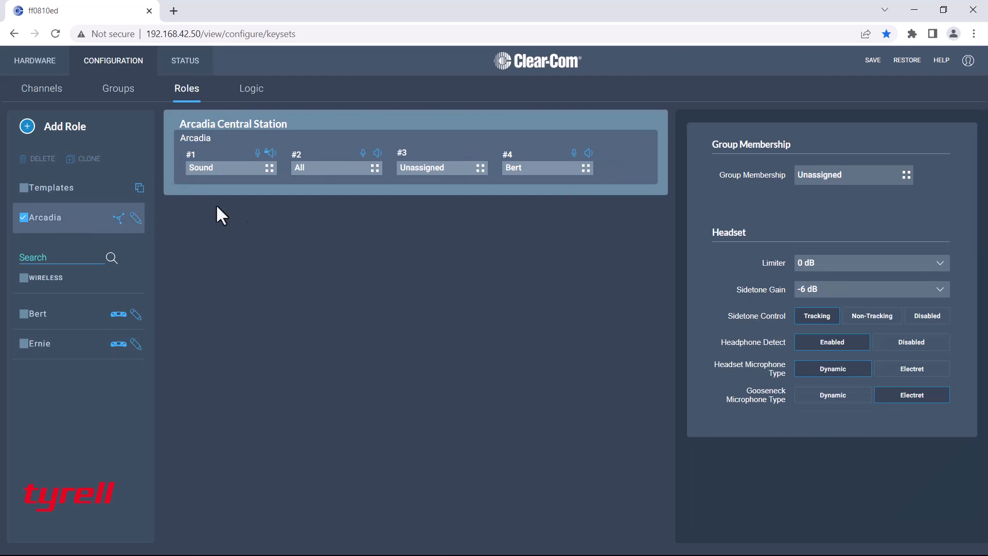
pyautogui.moveTo(287, 215)
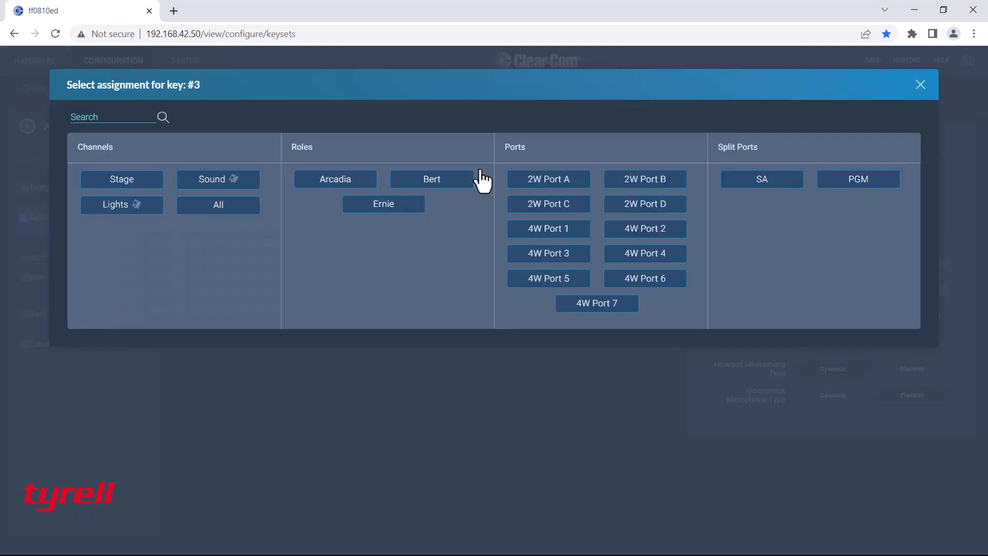
pyautogui.click(383, 204)
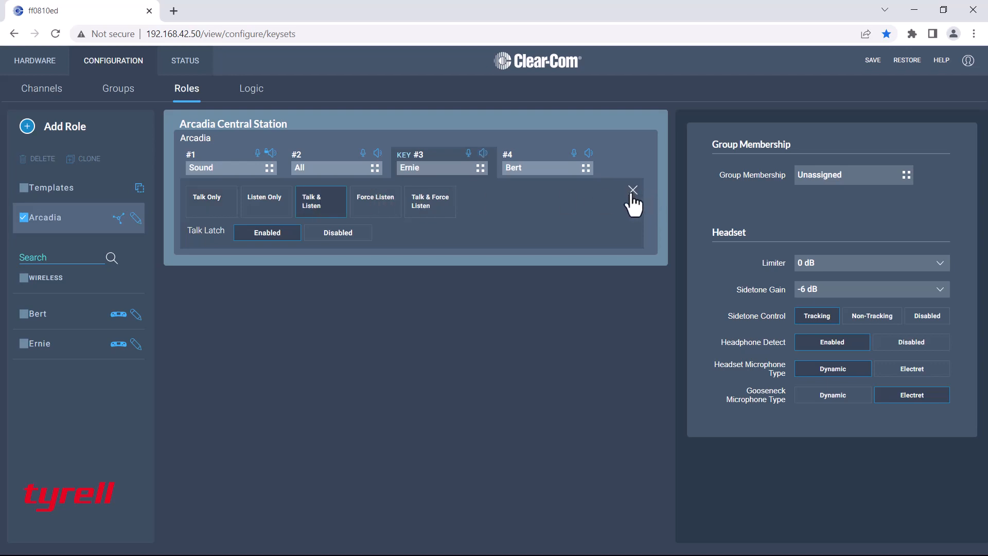
pyautogui.click(633, 190)
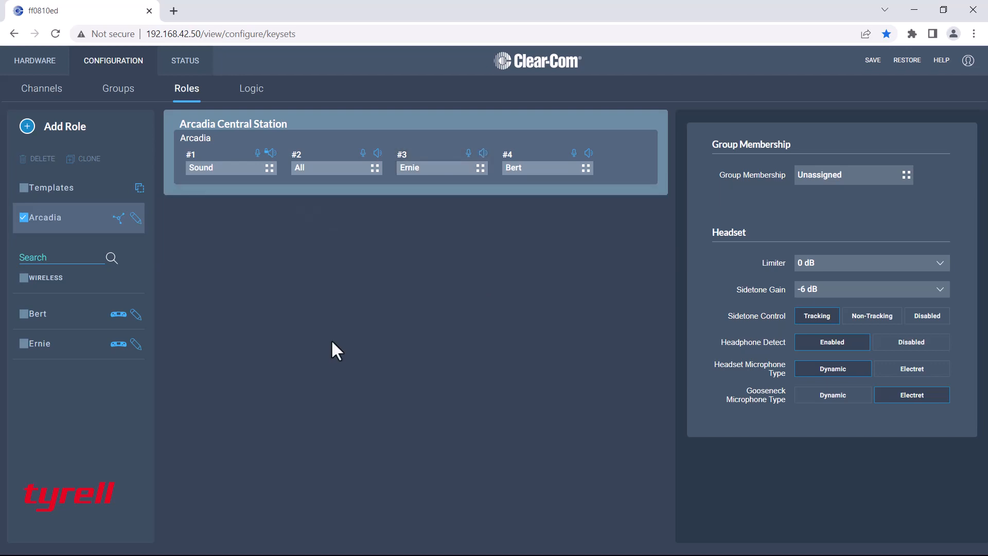